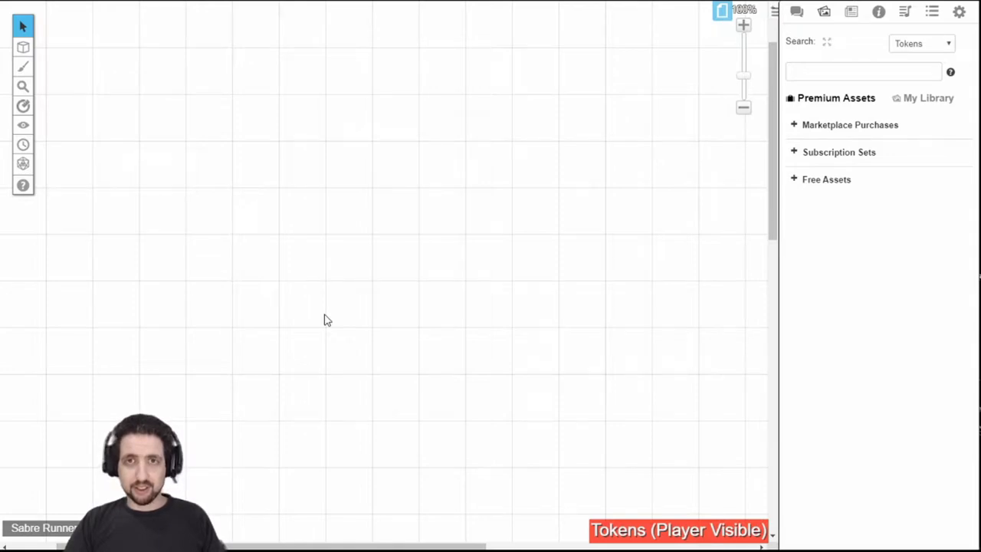
mouse_move(401, 297)
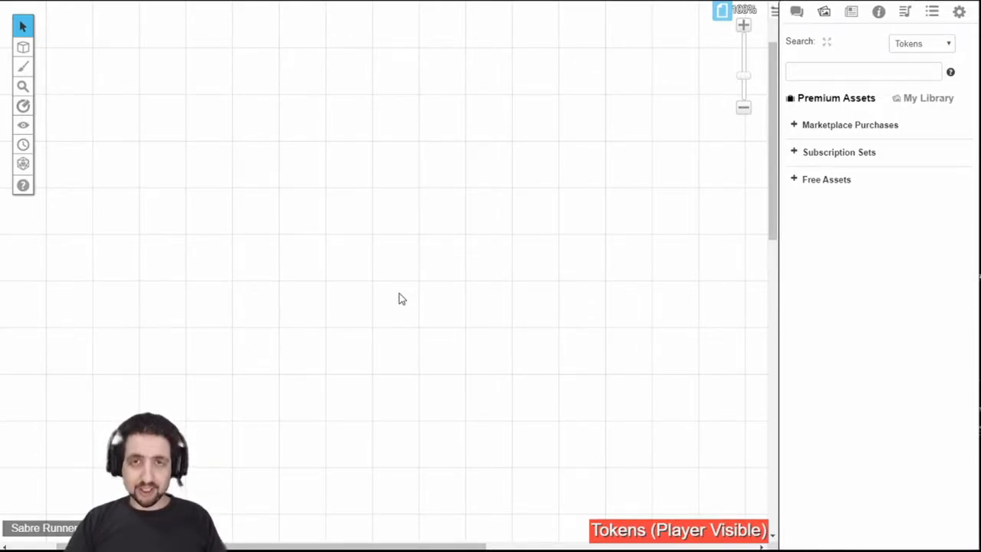
mouse_move(928, 99)
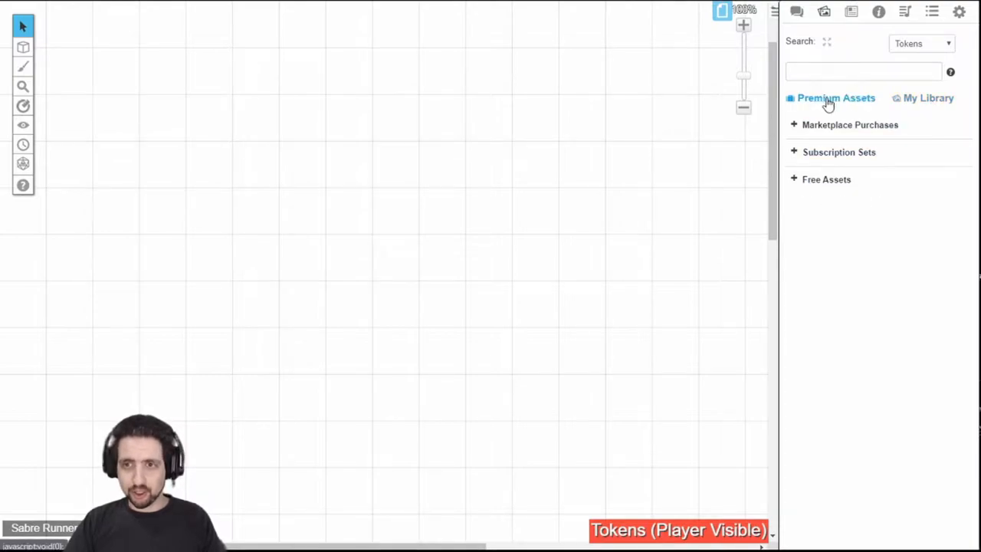
Expand Marketplace Purchases and the Free Assets collection to list its free token sets.
click(849, 126)
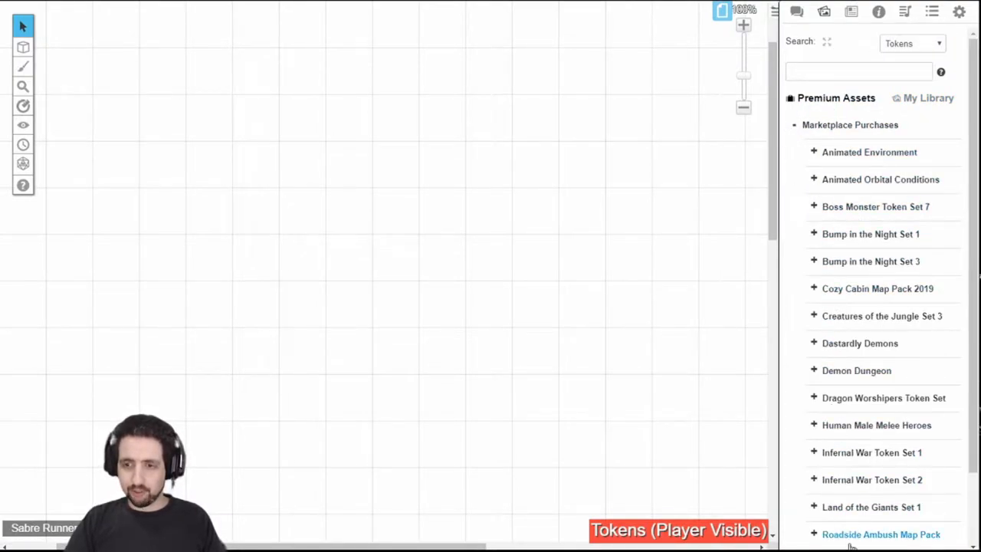
click(849, 124)
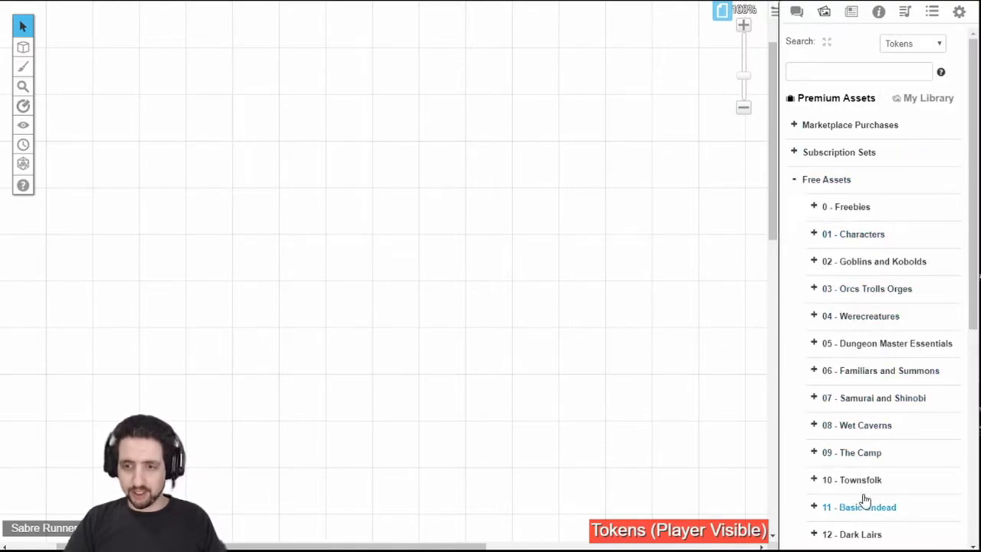
Switch the art sidebar to My Library to show the personal folders.
click(929, 98)
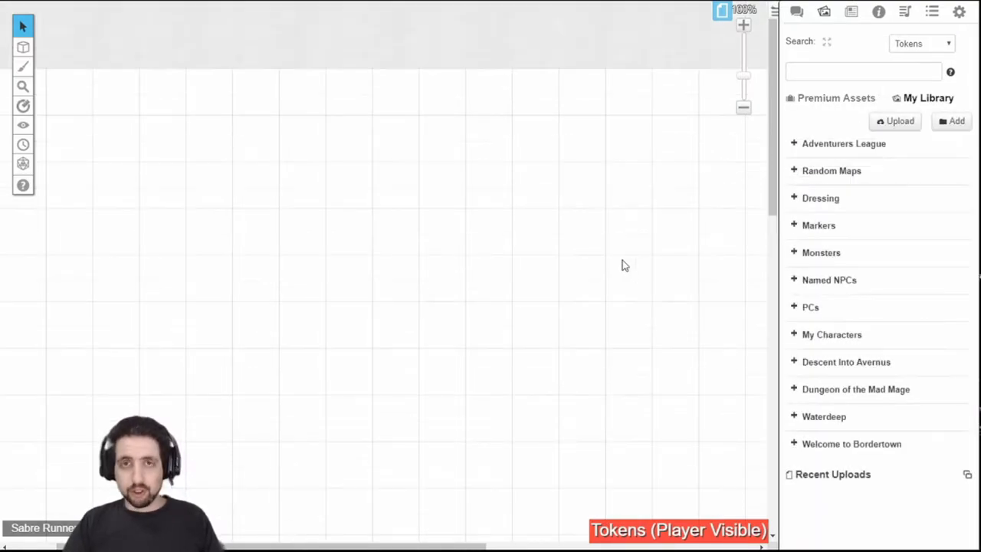
mouse_move(635, 255)
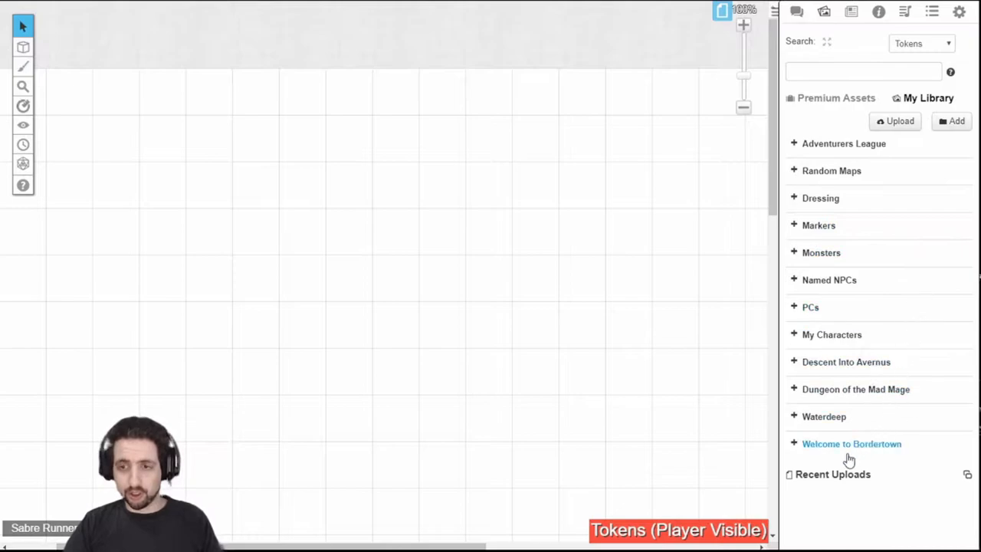
mouse_move(794, 215)
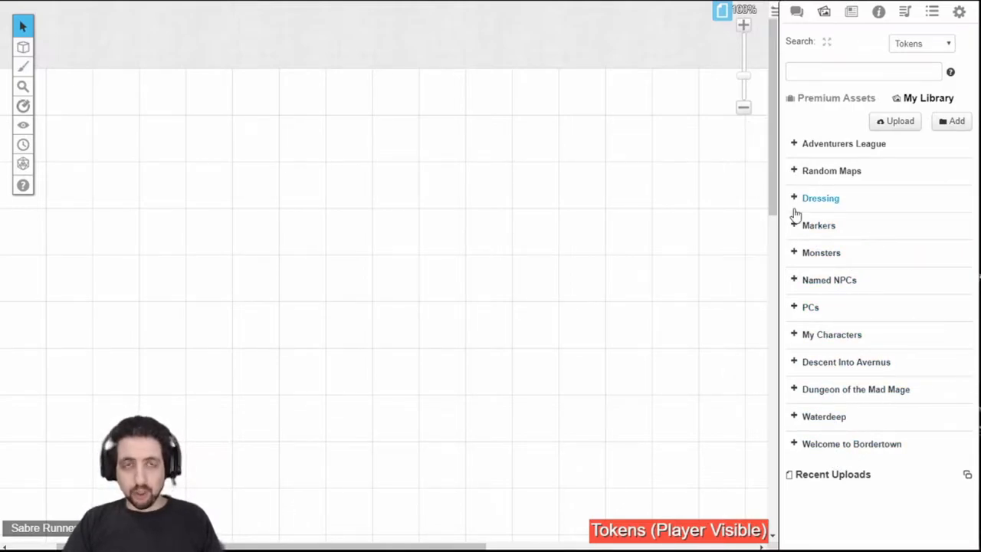
mouse_move(794, 328)
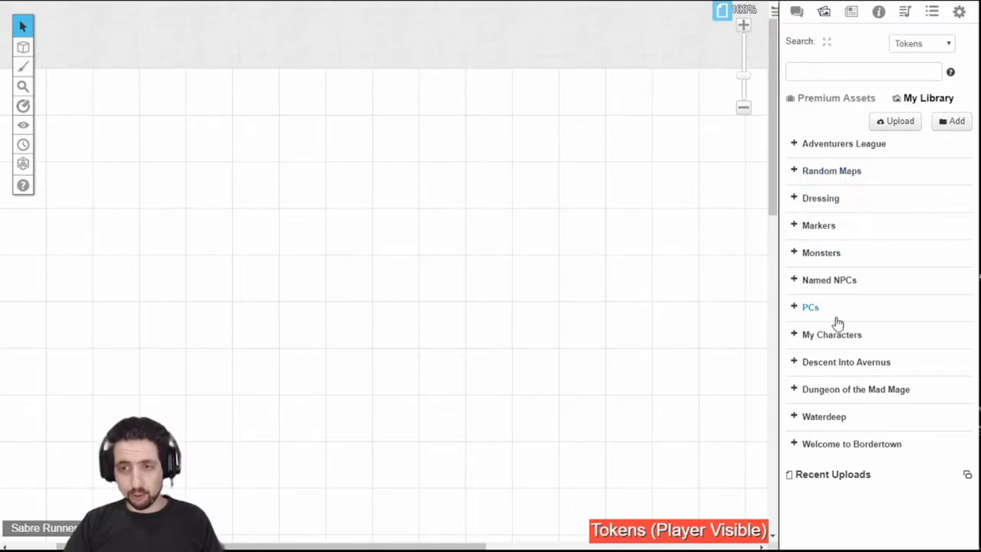
mouse_move(819, 251)
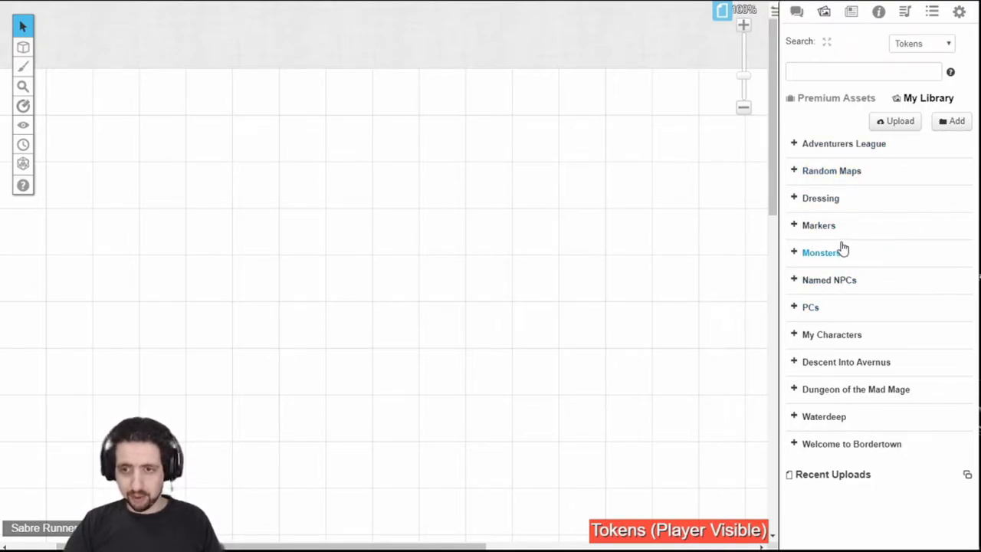
mouse_move(751, 419)
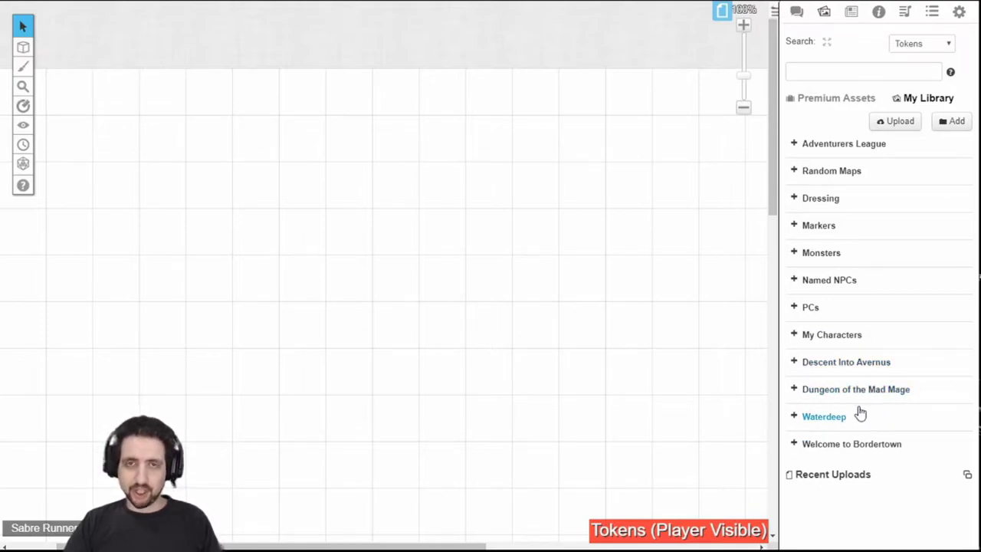
mouse_move(789, 175)
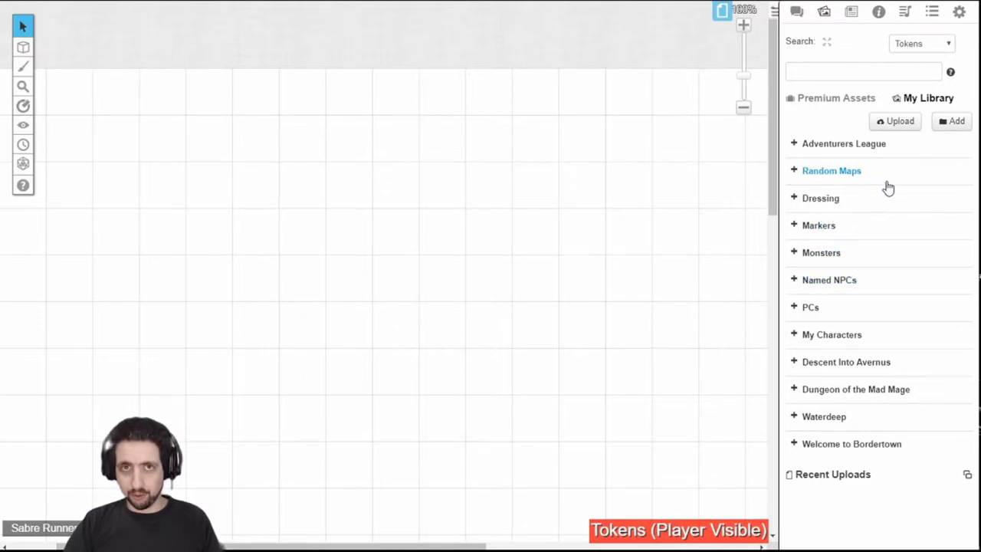
mouse_move(895, 121)
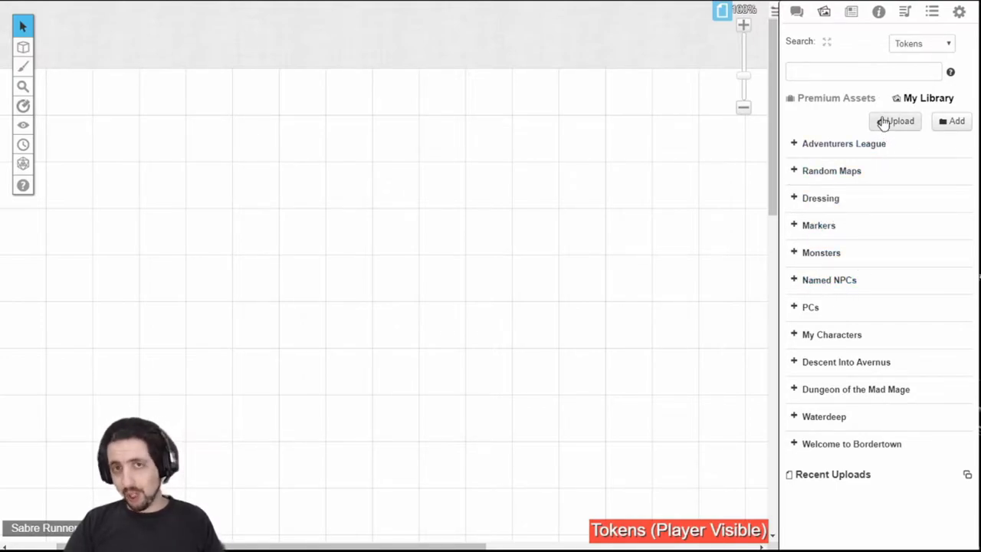
mouse_move(897, 122)
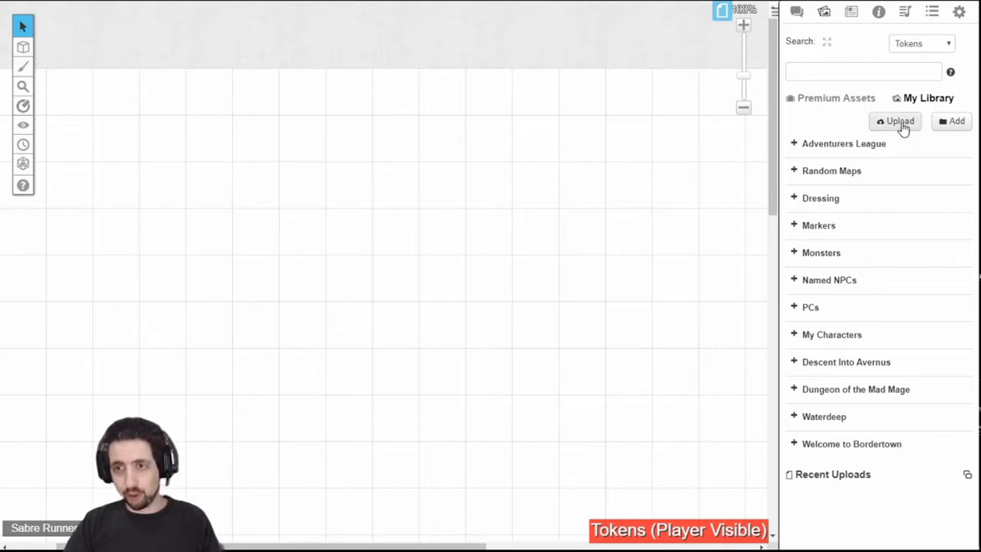
Upload the Lich Map image and close the finished Upload Files dialog.
click(895, 121)
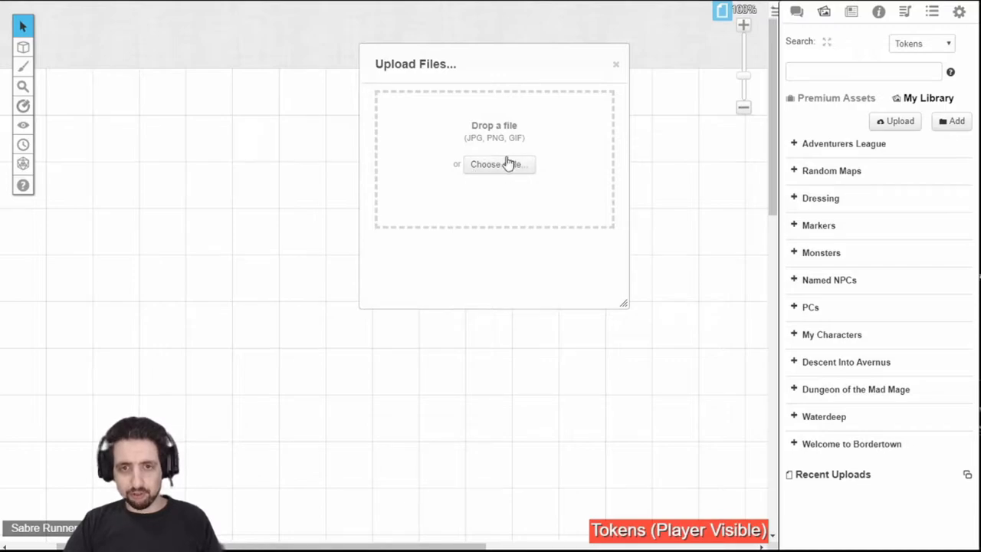
mouse_move(519, 172)
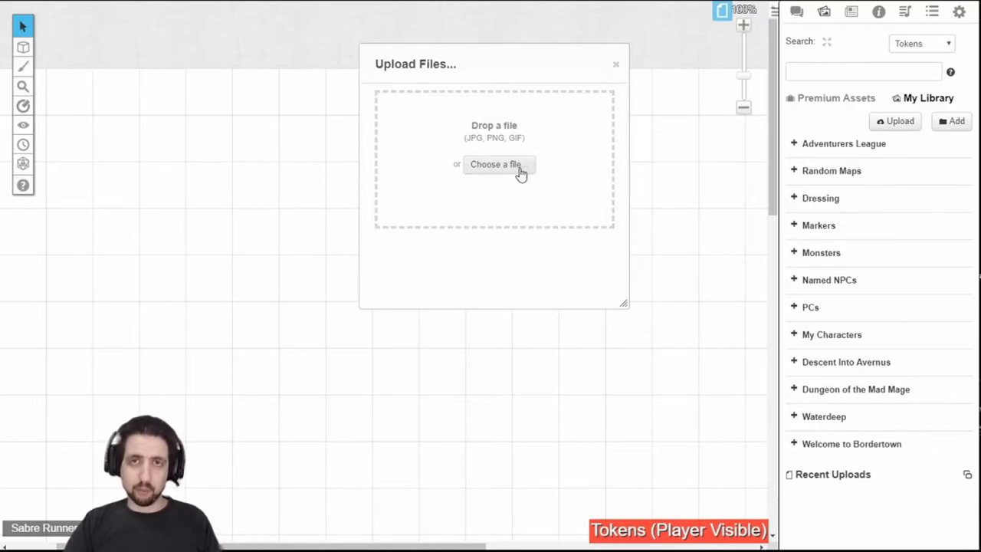
mouse_move(352, 218)
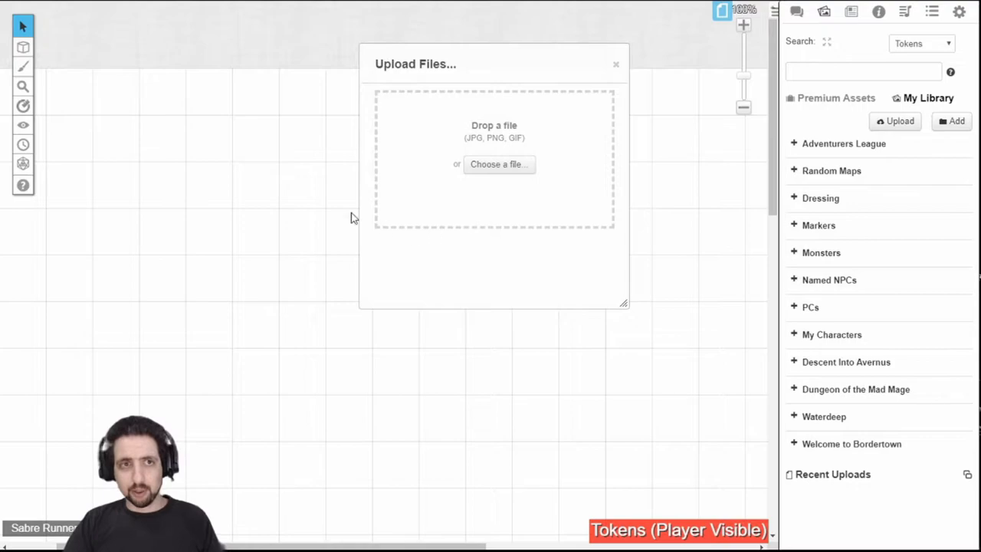
mouse_move(500, 146)
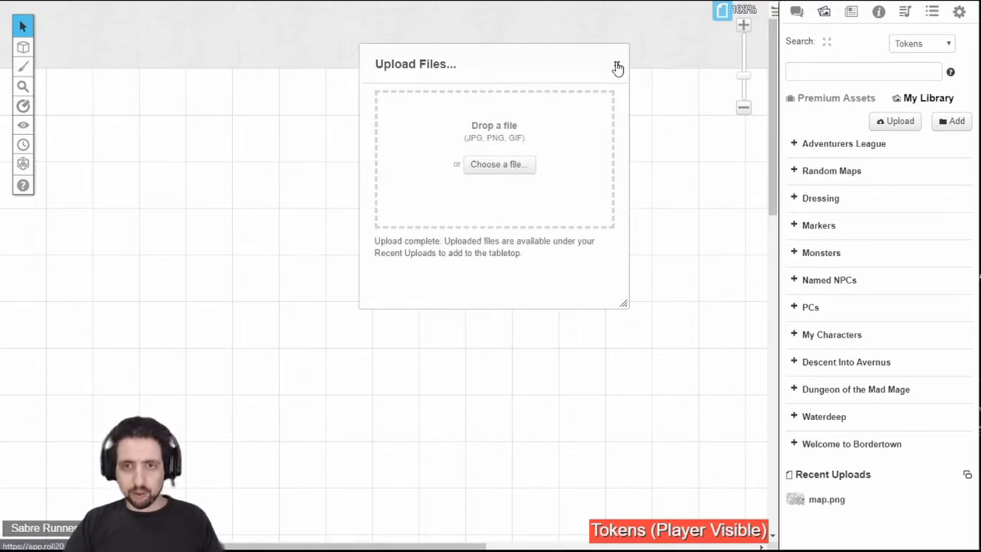
click(617, 66)
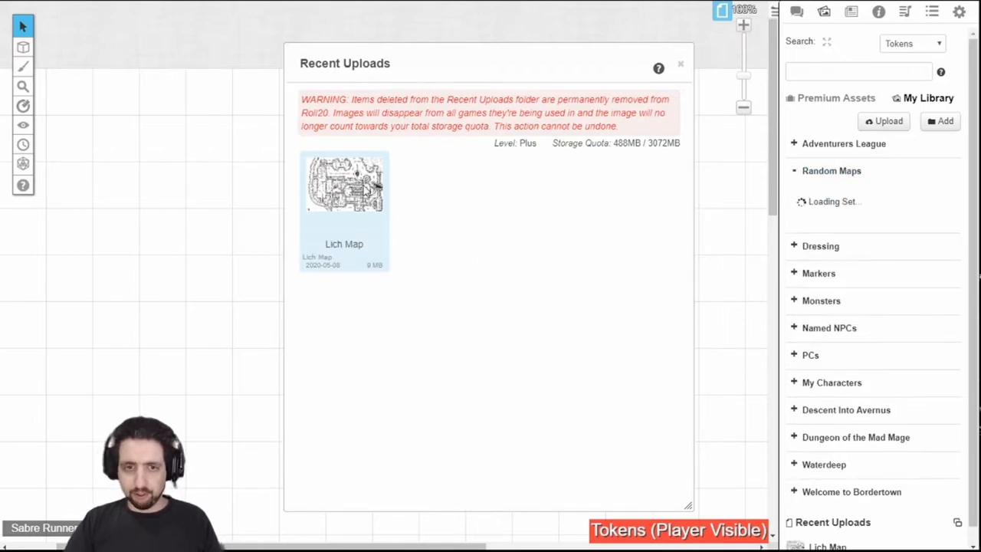
Close the Recent Uploads window to return to the My Library folder list.
click(830, 170)
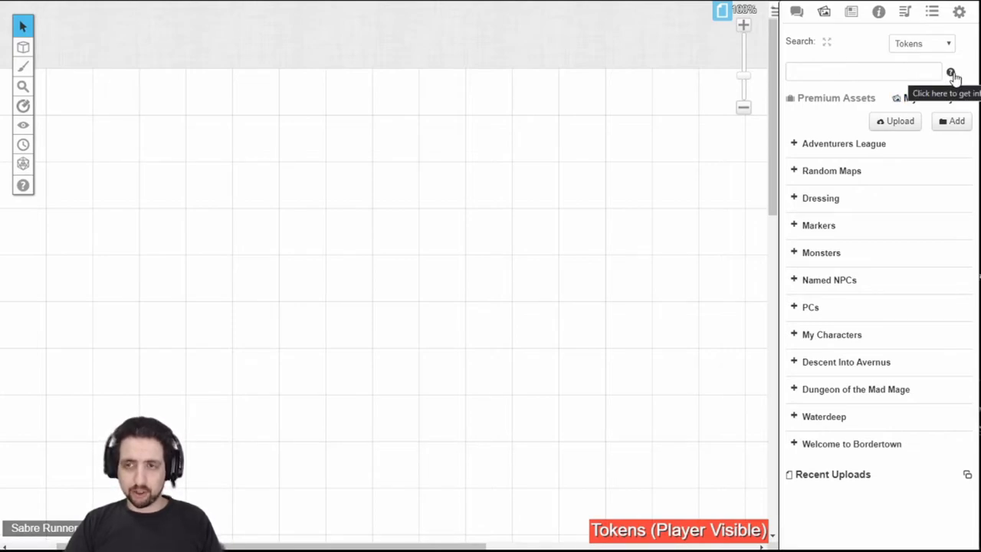
mouse_move(941, 43)
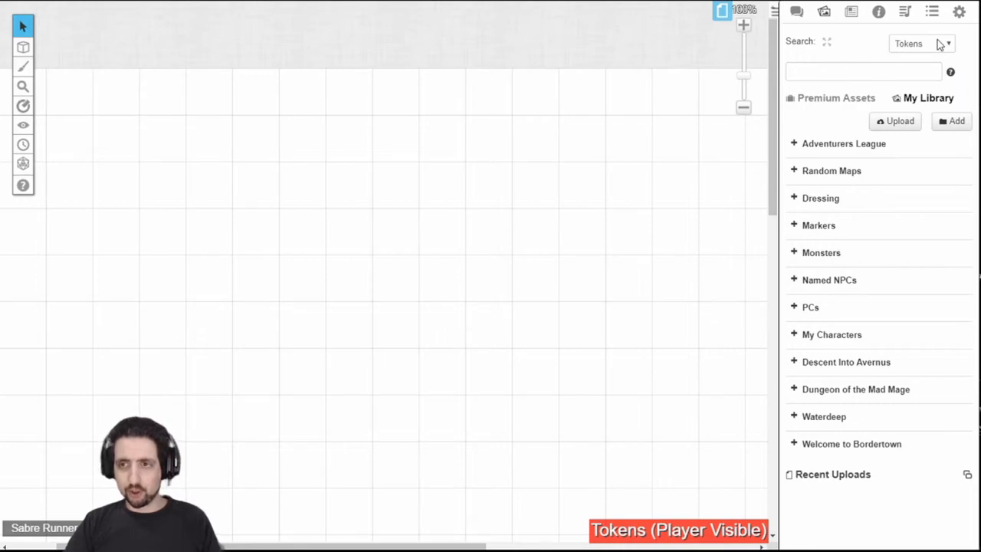
Search Everything for 'map', returning library results like Lich Map and Wave Echo Cave.
click(919, 43)
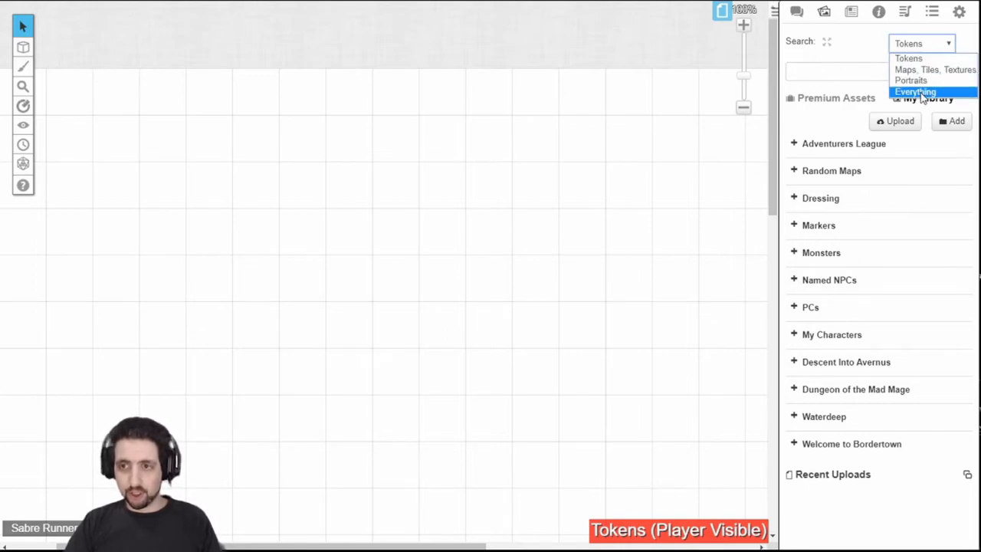
click(915, 91)
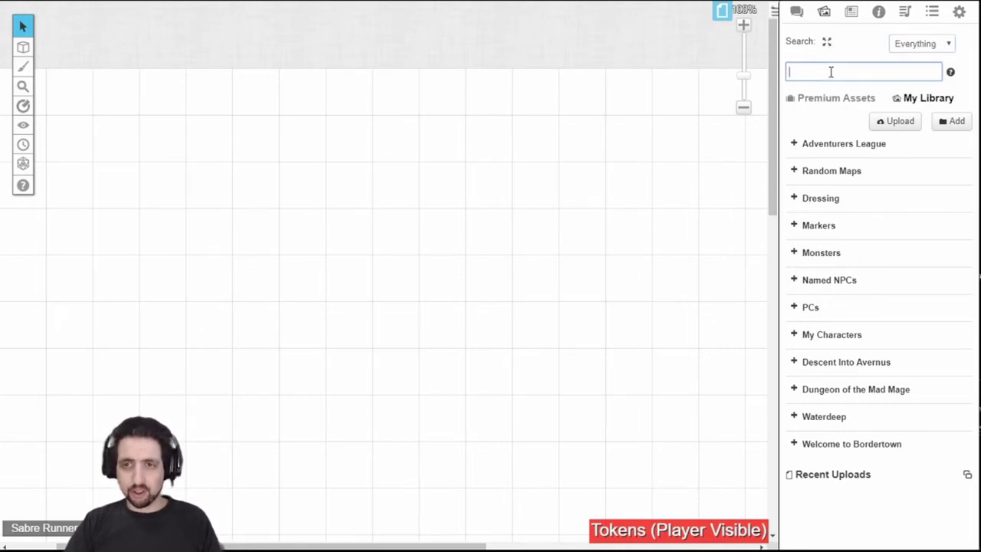
text(map)
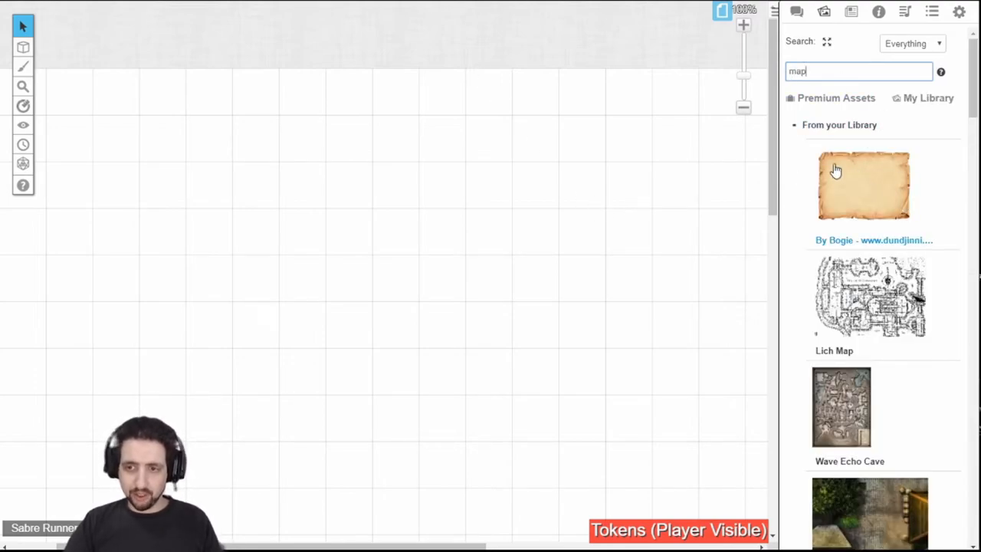
mouse_move(795, 129)
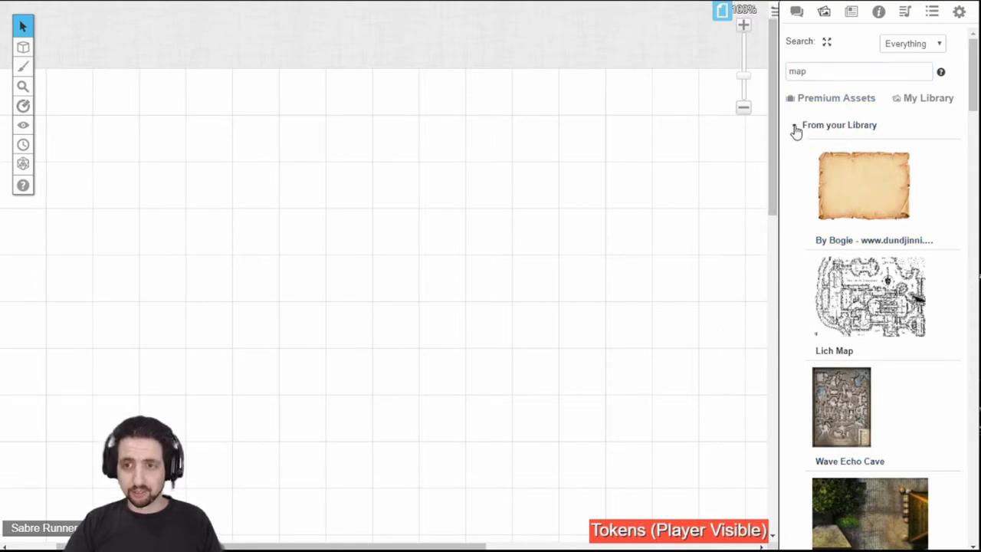
Browse the map results under Premium Assets and From the Web.
click(835, 99)
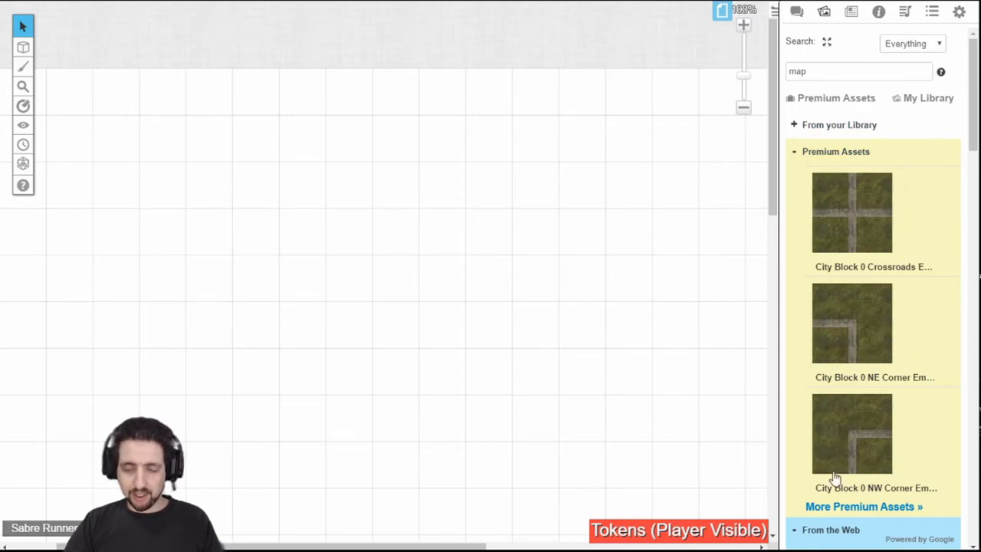
scroll(down, 3)
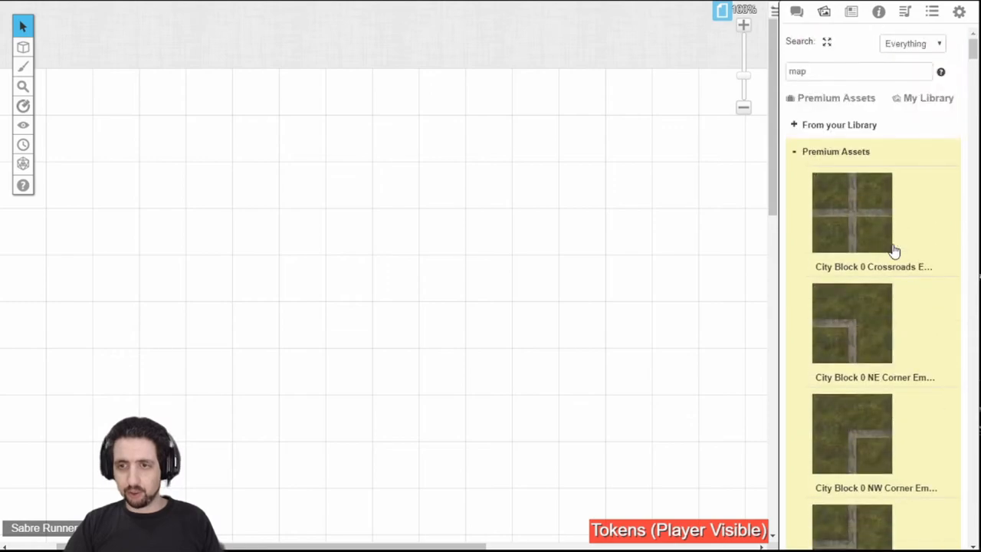
click(852, 211)
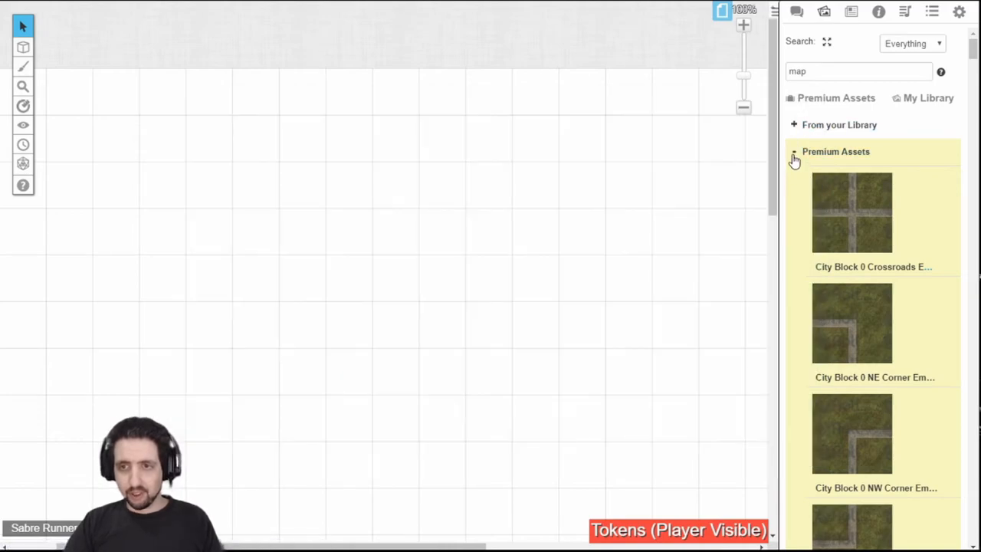
click(794, 152)
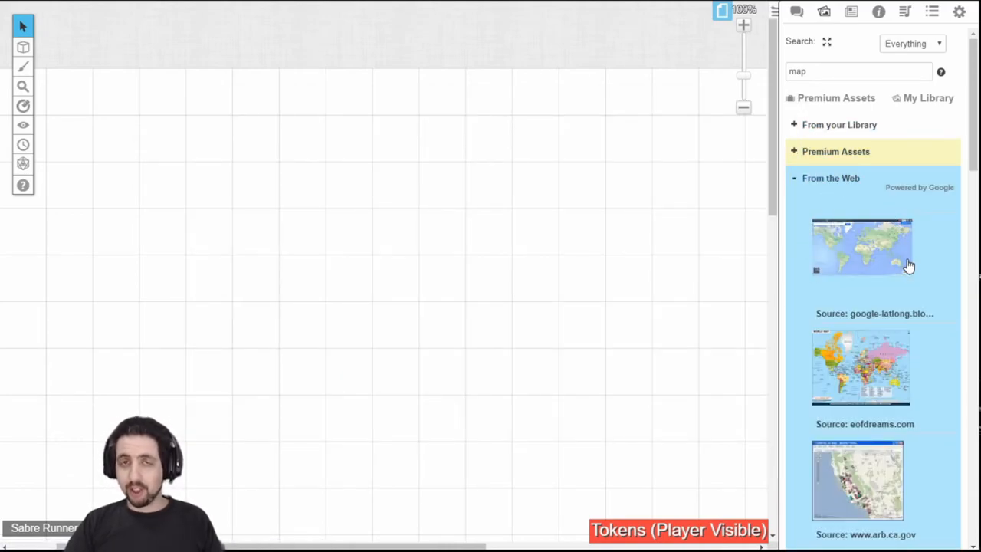
scroll(down, 3)
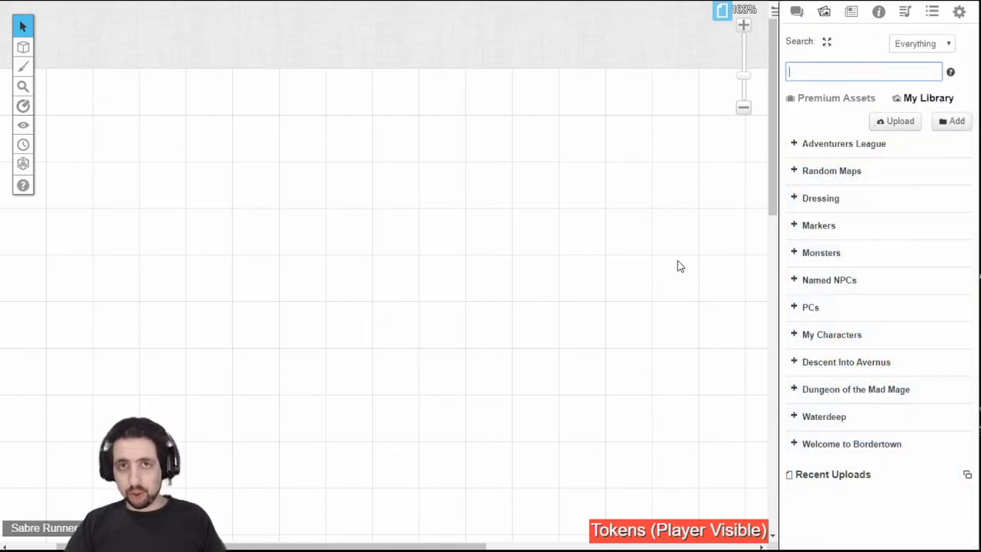
click(821, 253)
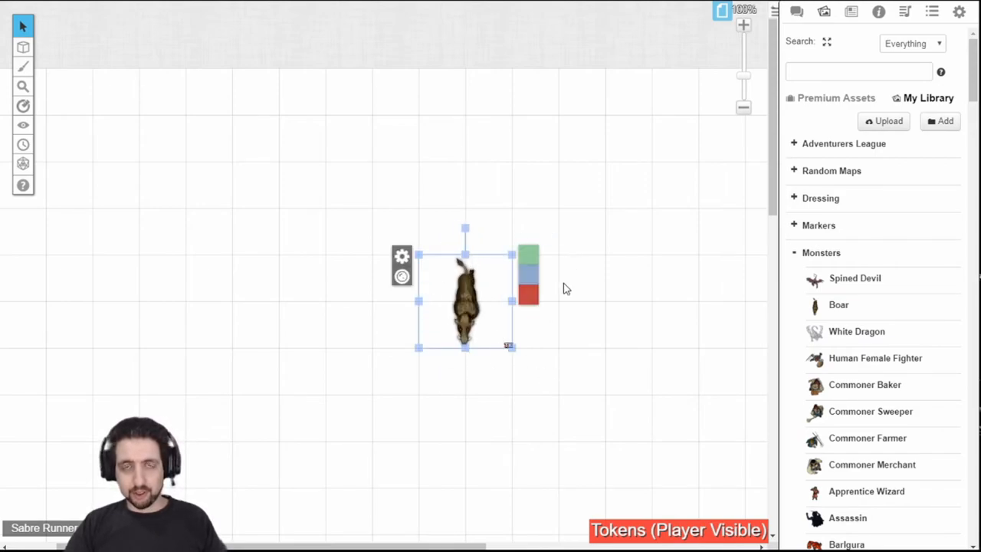
mouse_move(549, 340)
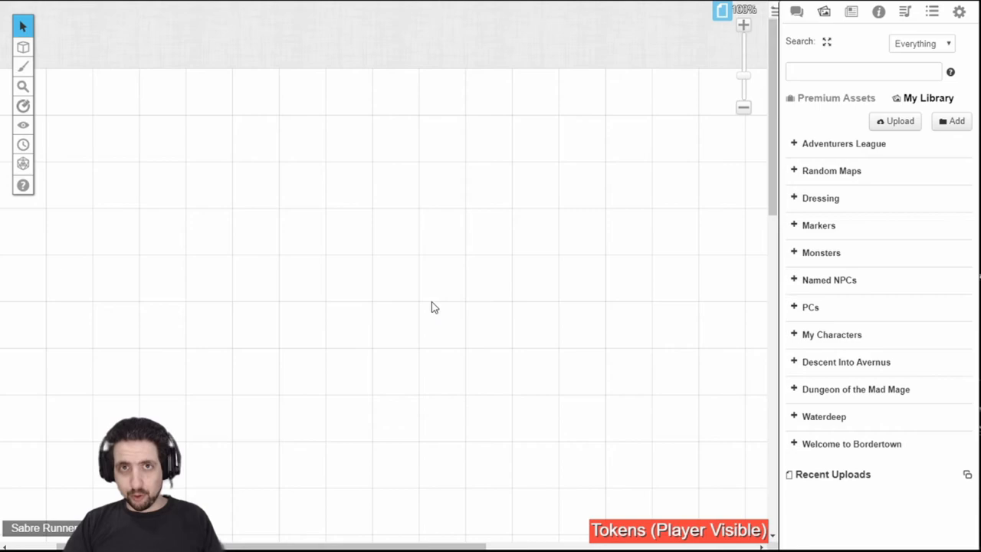
mouse_move(429, 248)
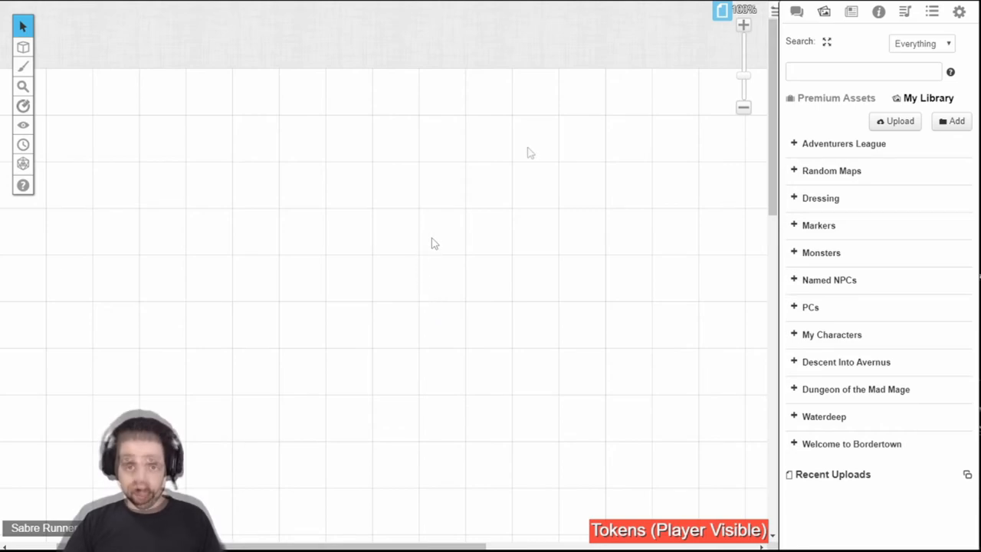
mouse_move(527, 153)
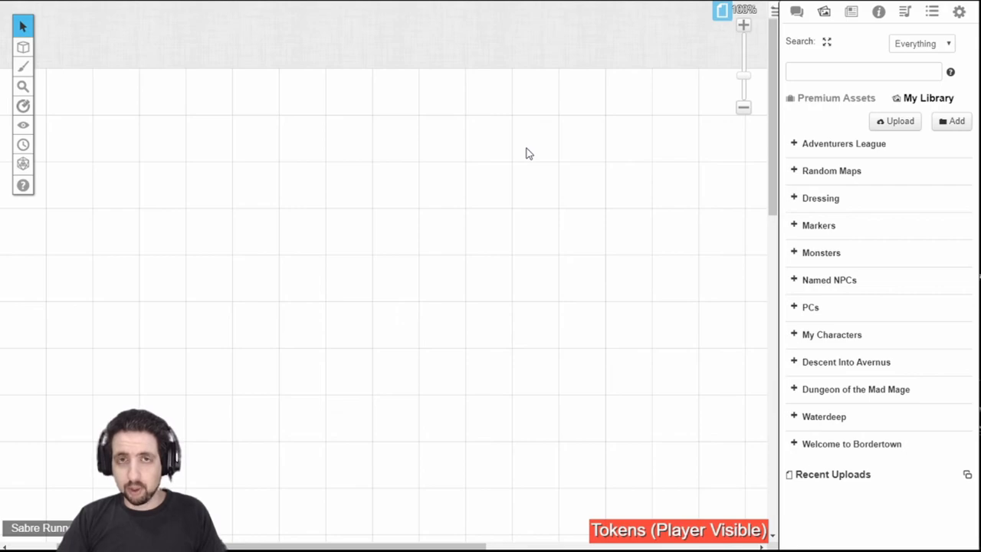
click(895, 120)
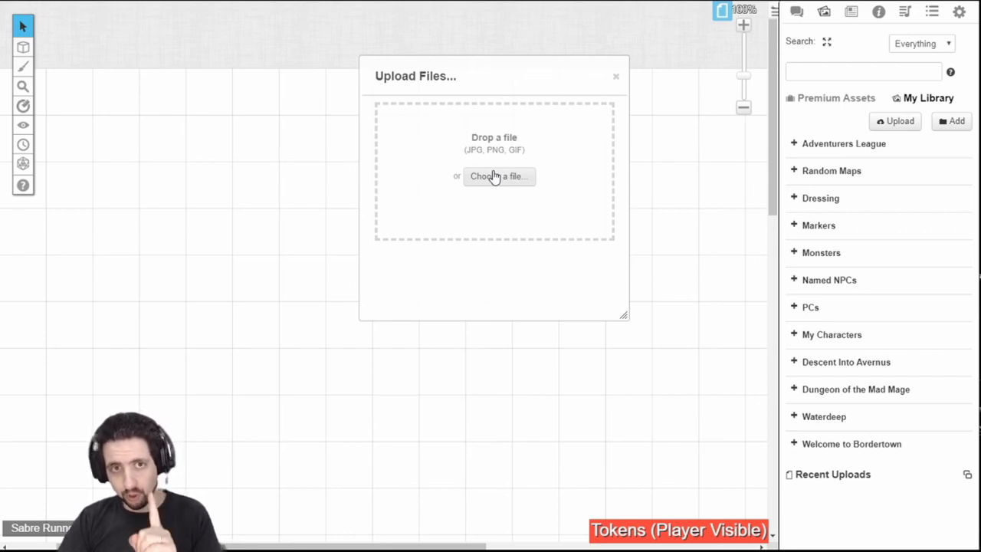
mouse_move(475, 123)
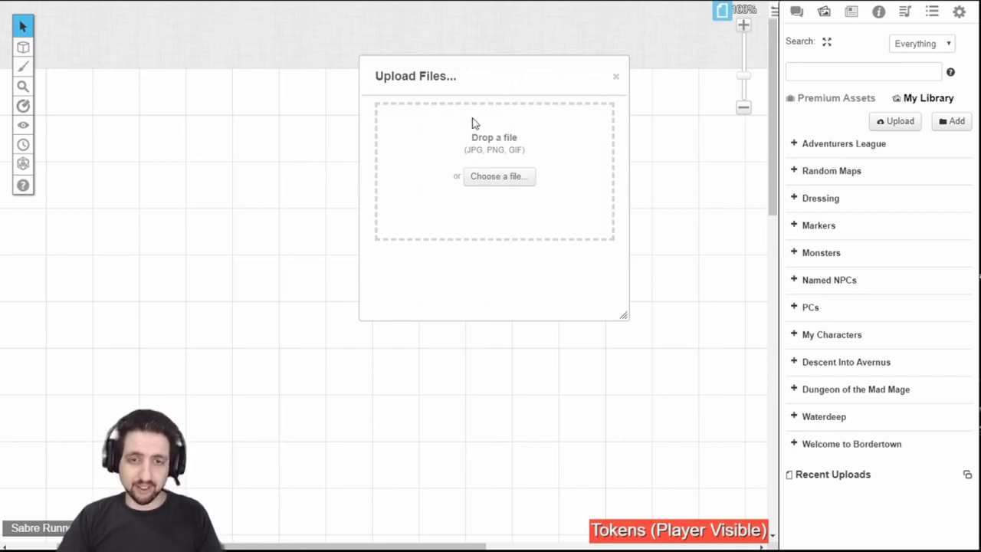
mouse_move(519, 167)
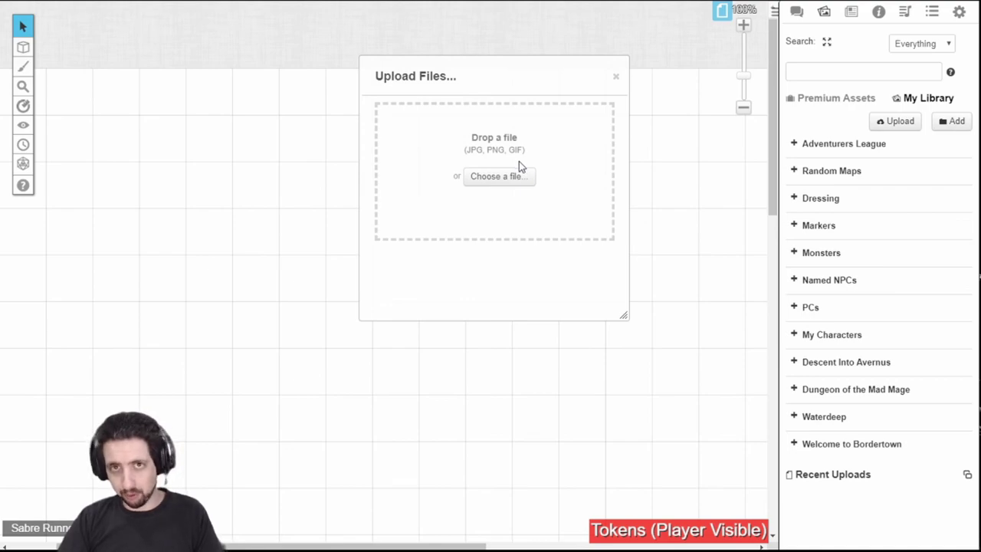
mouse_move(604, 83)
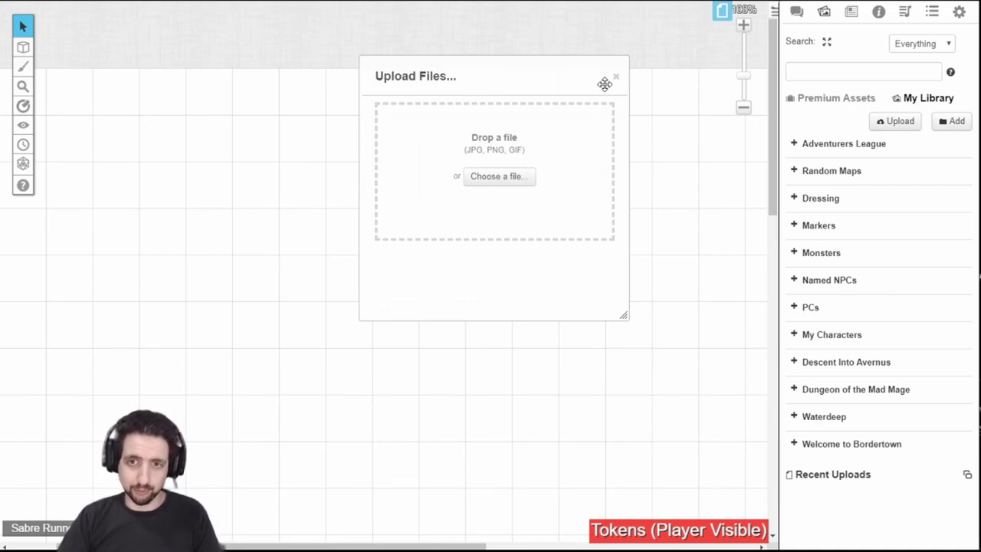
click(616, 77)
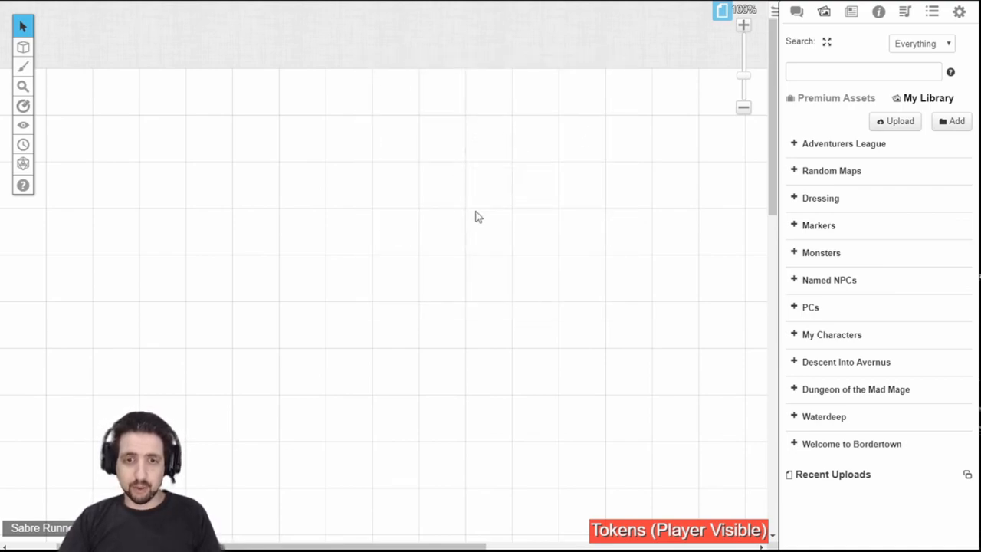